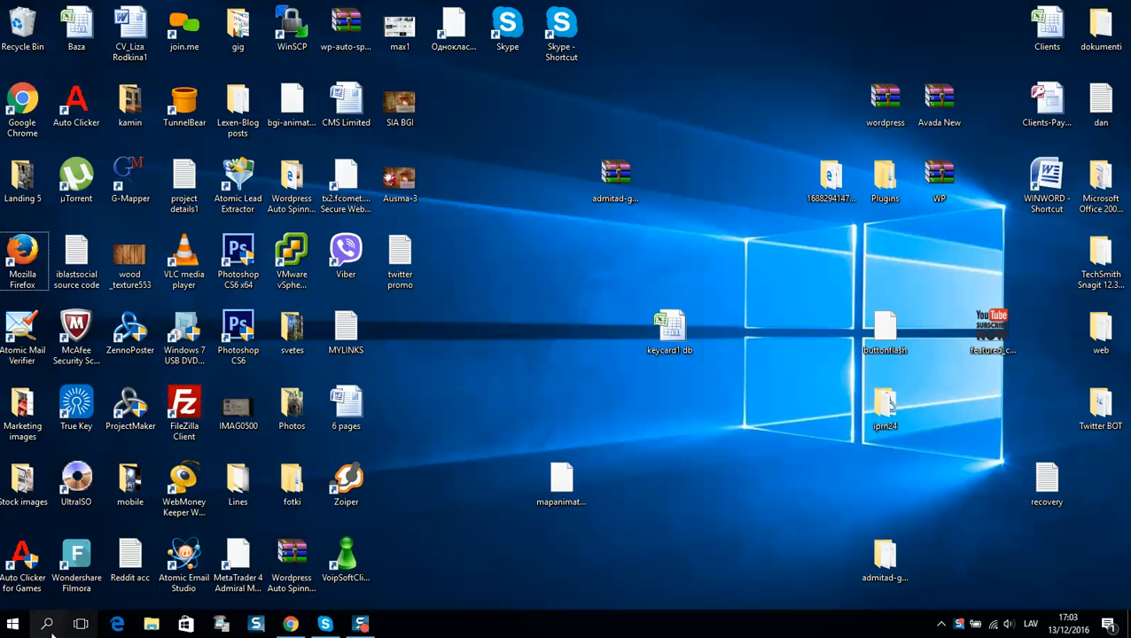
Search Windows for 'regedit' and launch the Registry Editor
click(47, 623)
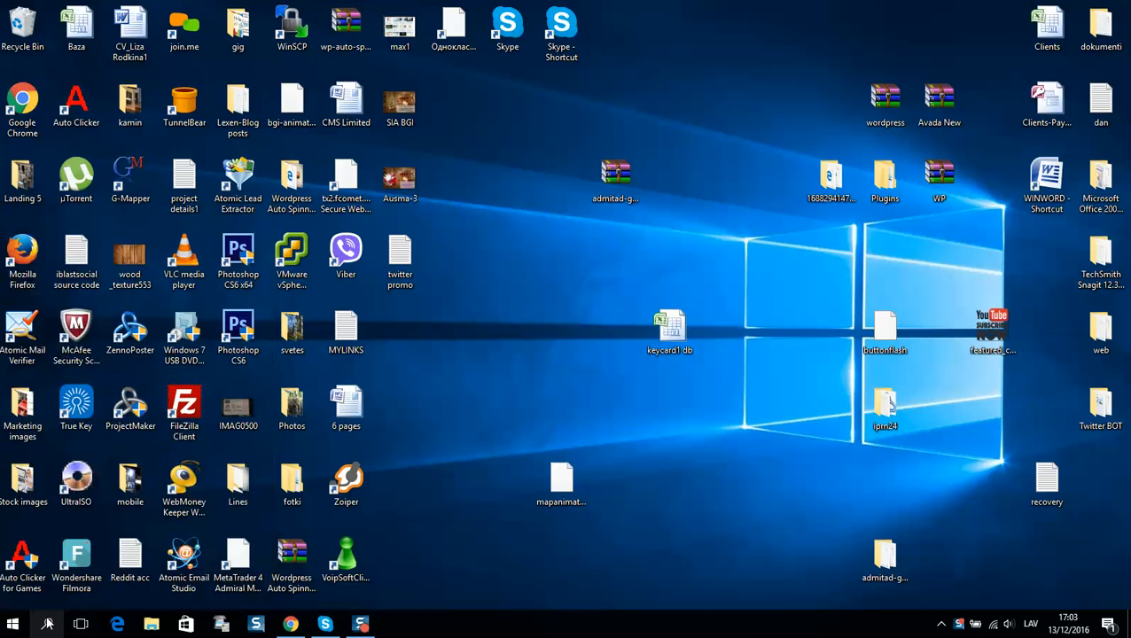
click(47, 624)
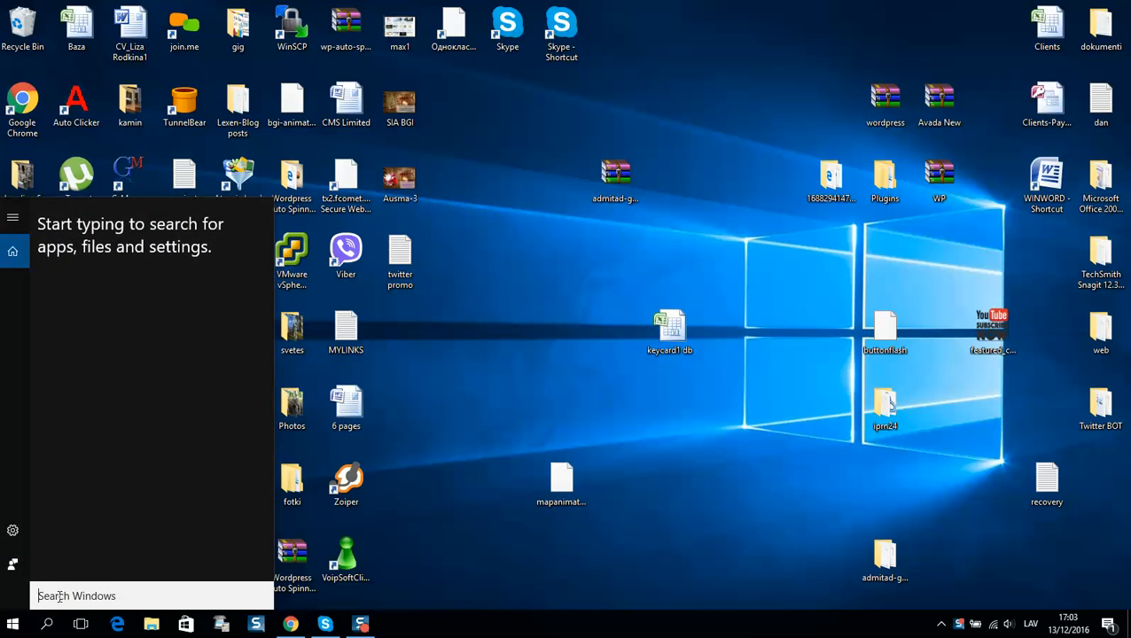
text(regi)
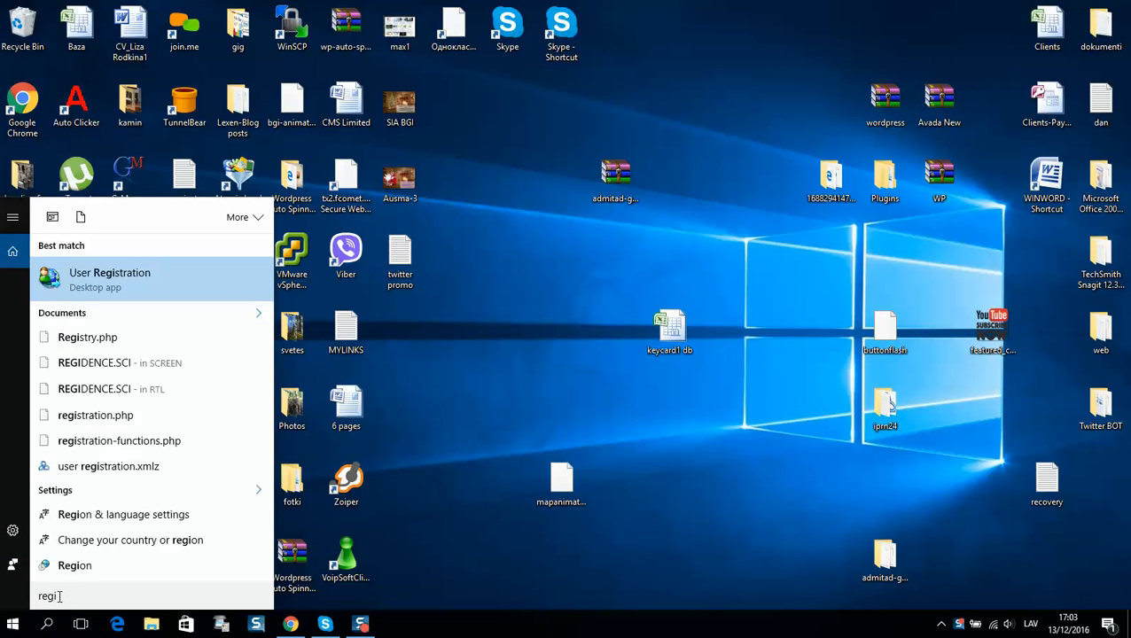
text(er)
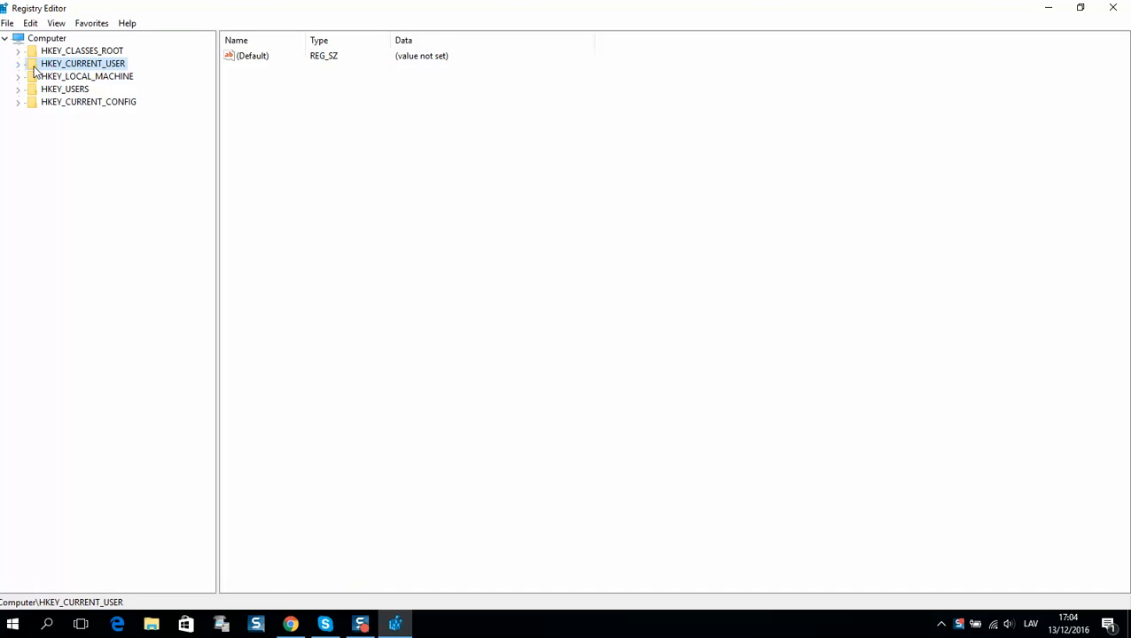
Navigate to HKEY_CURRENT_USER\SOFTWARE\Microsoft\Internet Explorer\Main to list its values
click(18, 63)
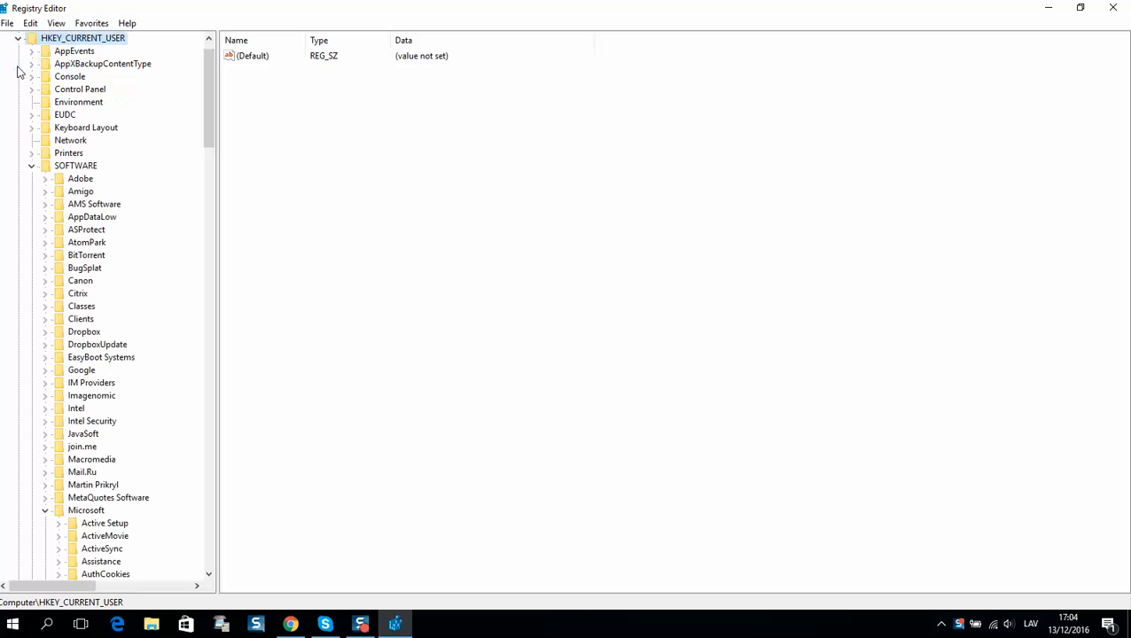
click(75, 166)
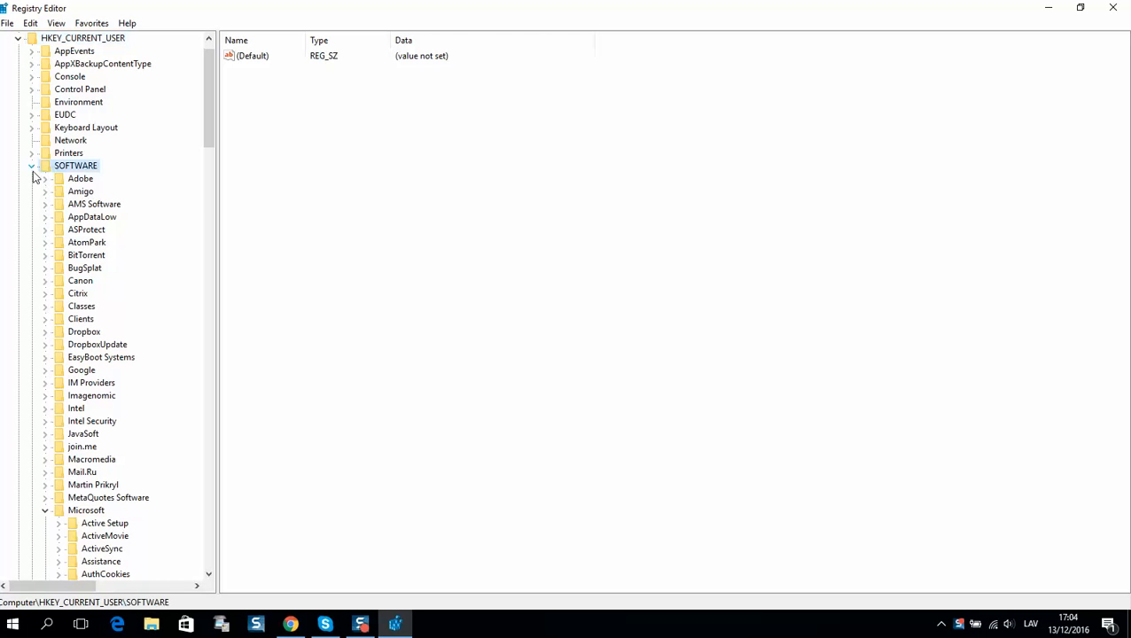
scroll(down, 3)
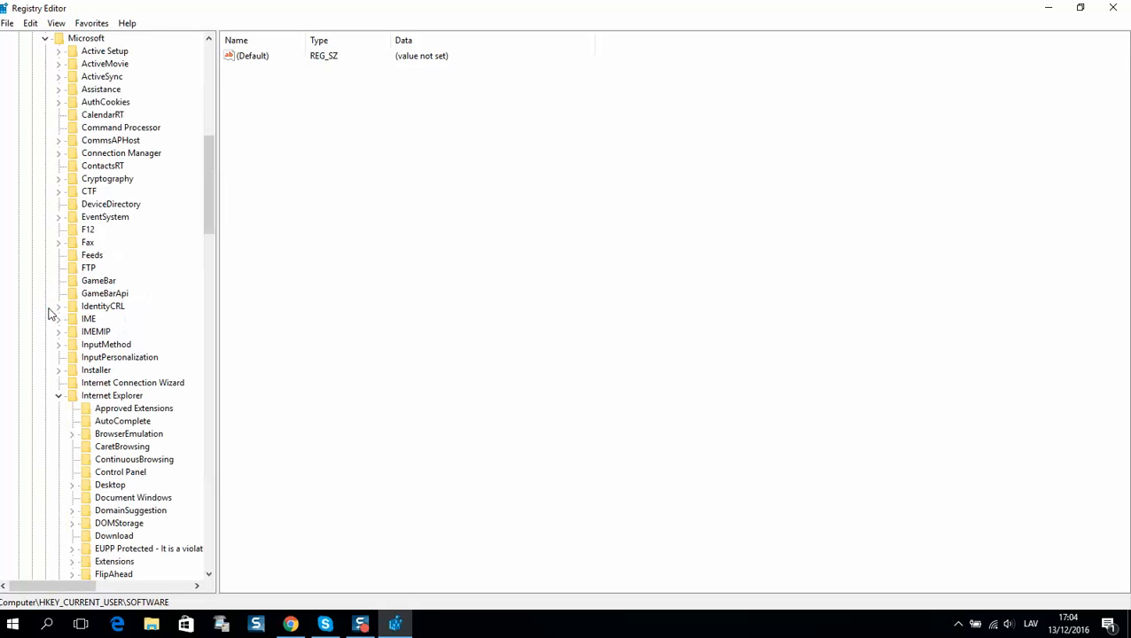
click(113, 396)
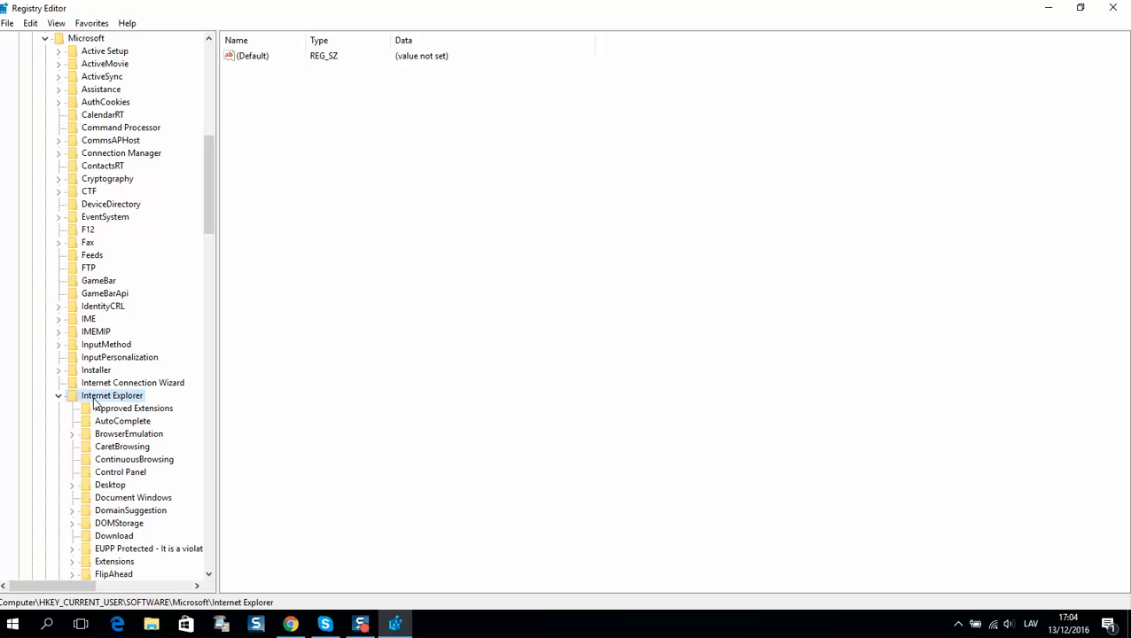
scroll(down, 3)
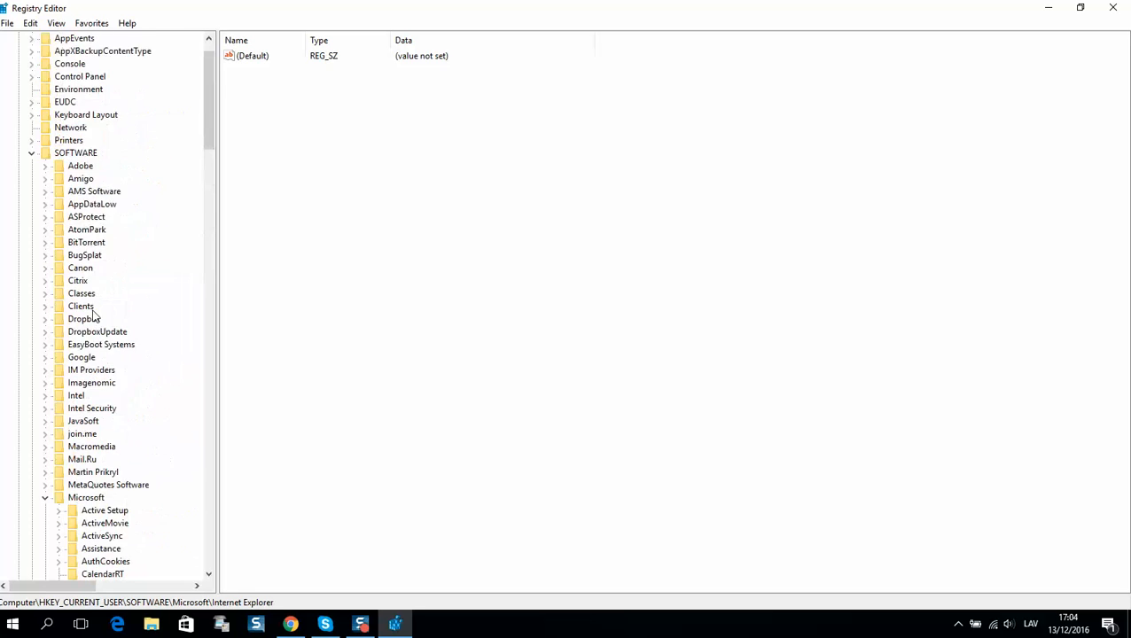
scroll(up, 3)
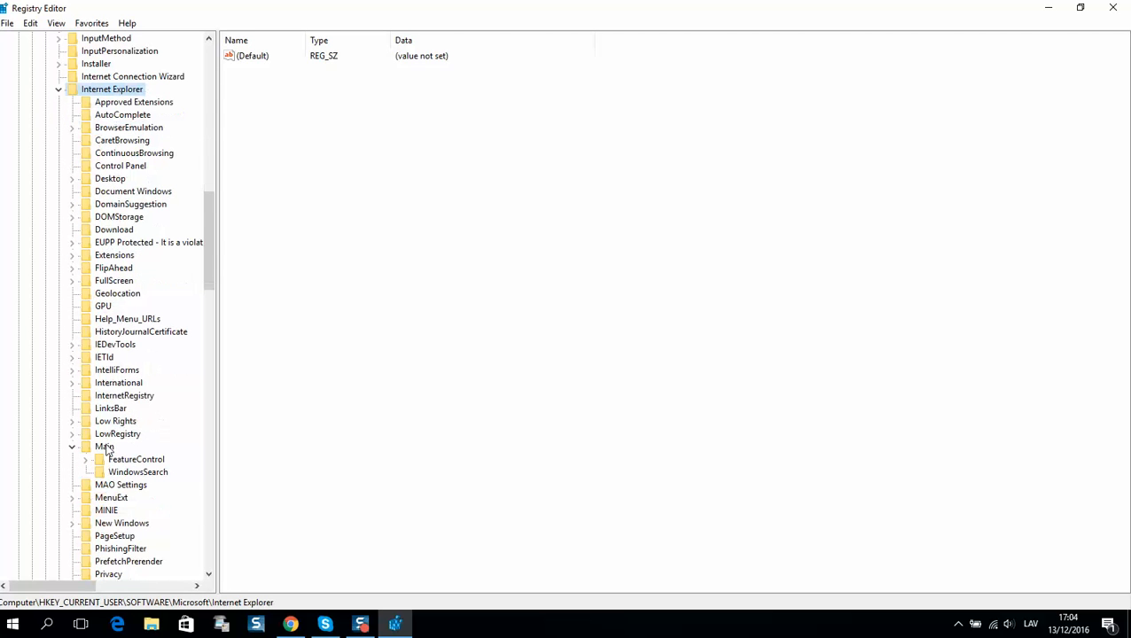
click(105, 447)
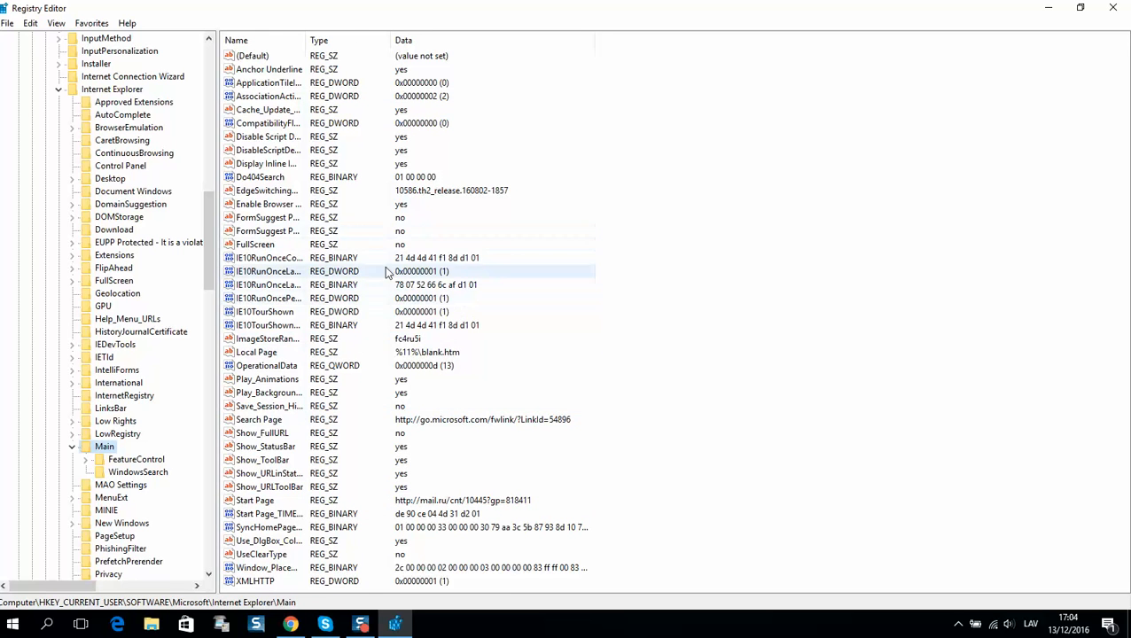
Delete the Start Page value pointing to mail.ru and confirm the deletion
click(255, 500)
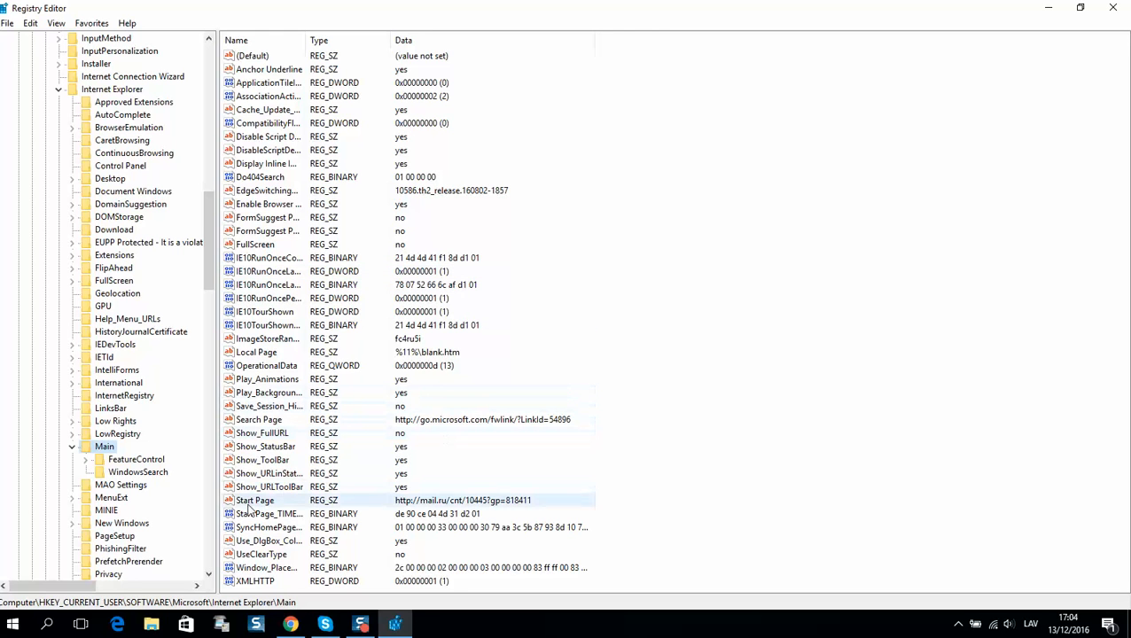
click(255, 500)
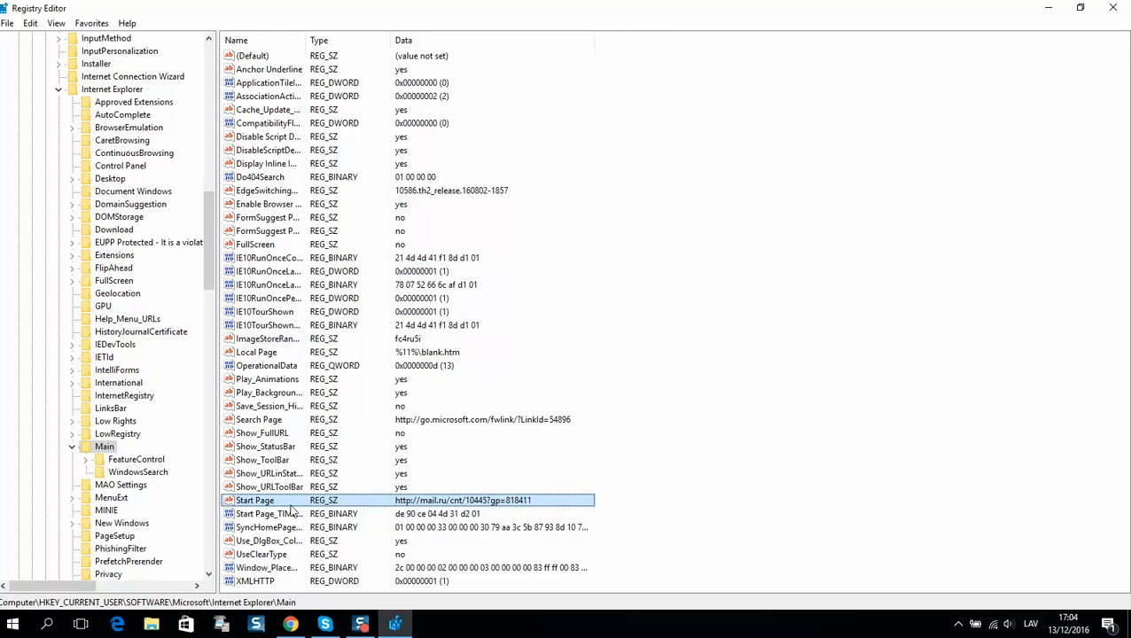
mouse_move(541, 506)
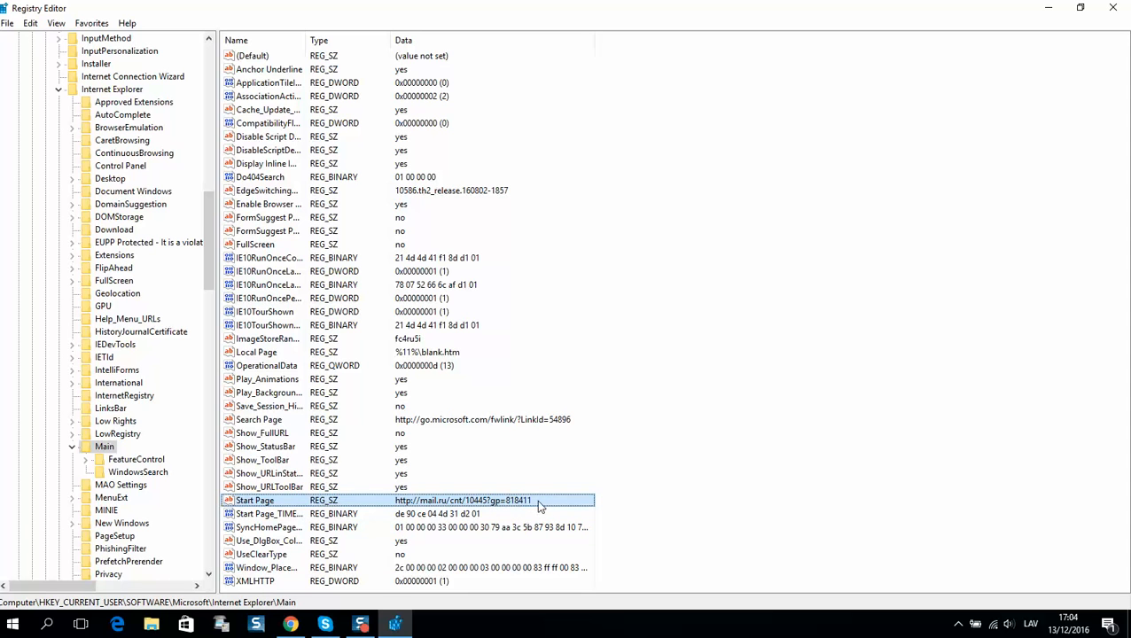
mouse_move(348, 509)
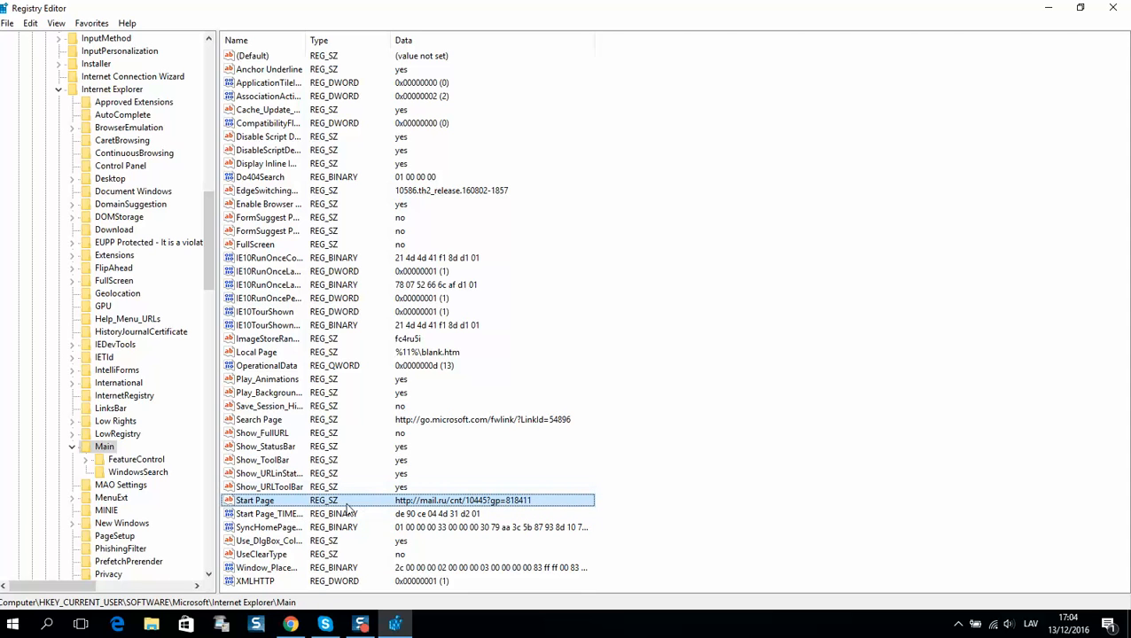
mouse_move(371, 513)
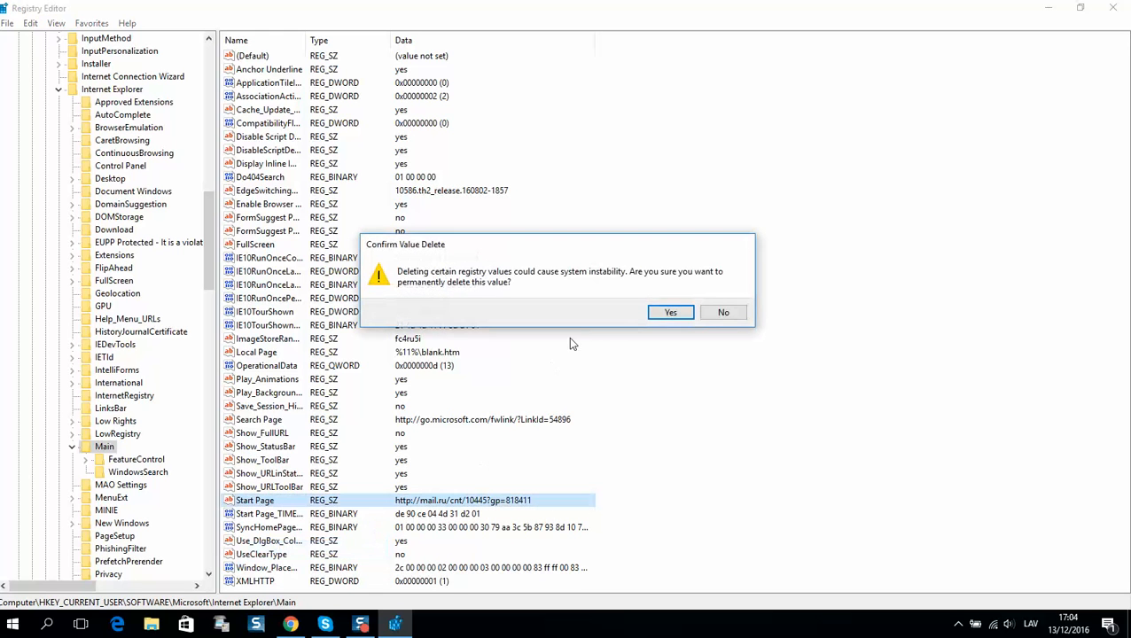
mouse_move(671, 312)
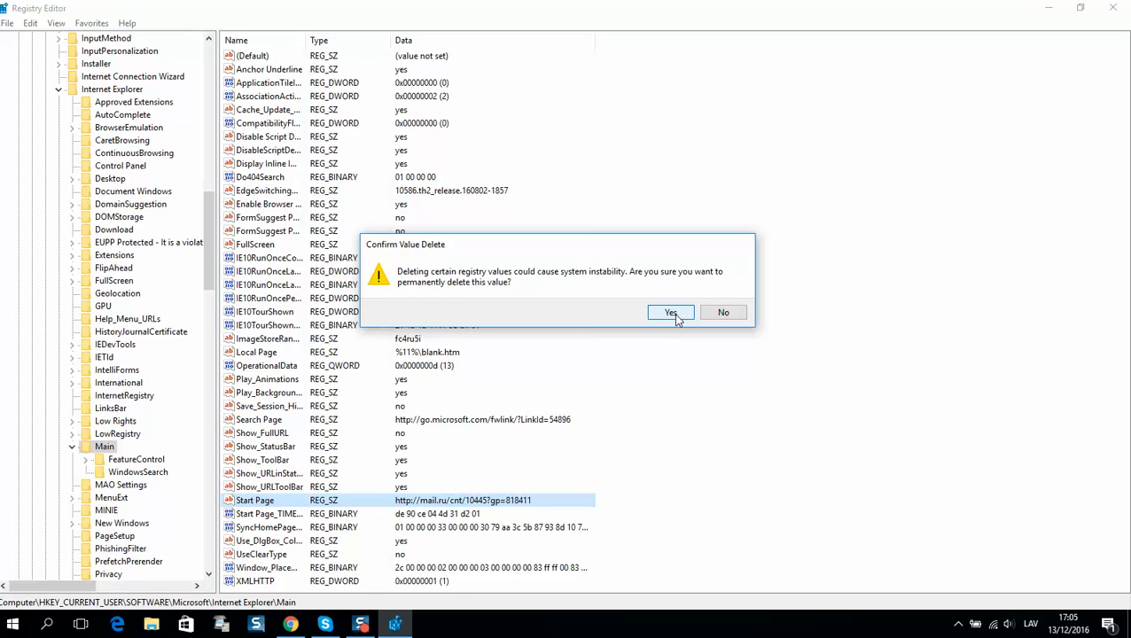
click(671, 312)
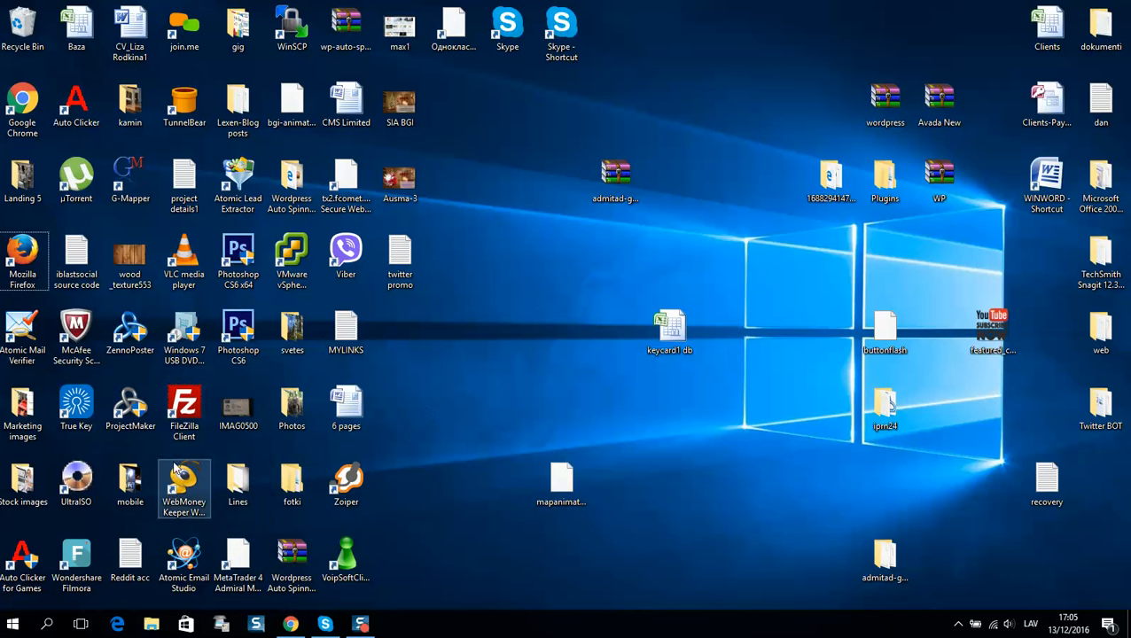
Bring up the Chrome window and minimize it to the desktop
click(291, 624)
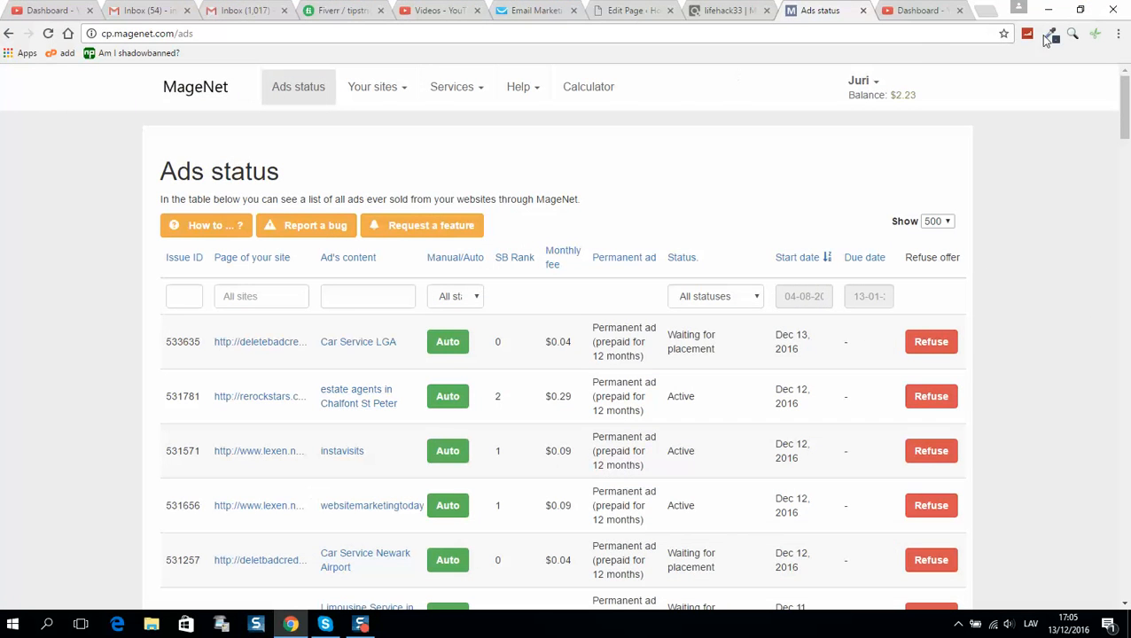
click(1050, 10)
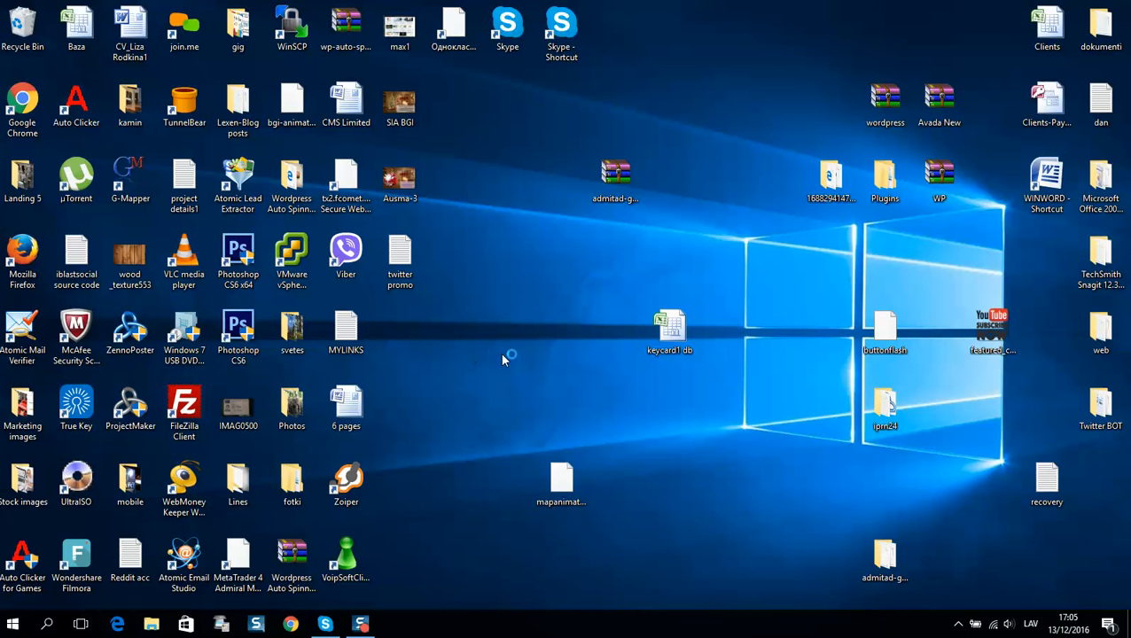
mouse_move(502, 361)
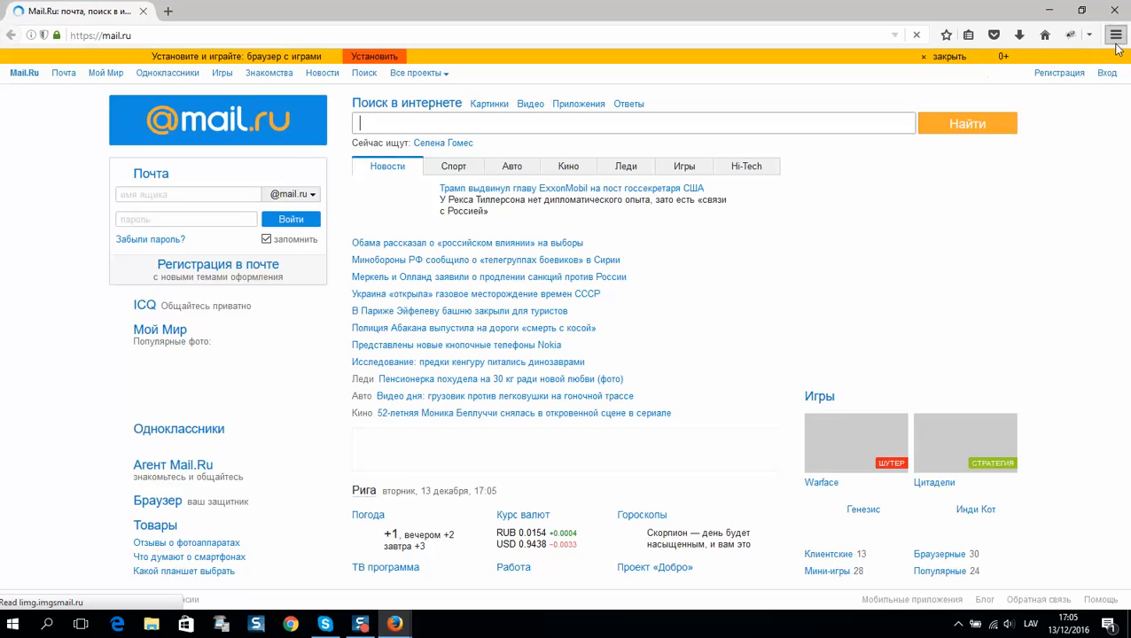
Open Firefox's hamburger menu while the mail.ru homepage is loaded
click(1117, 35)
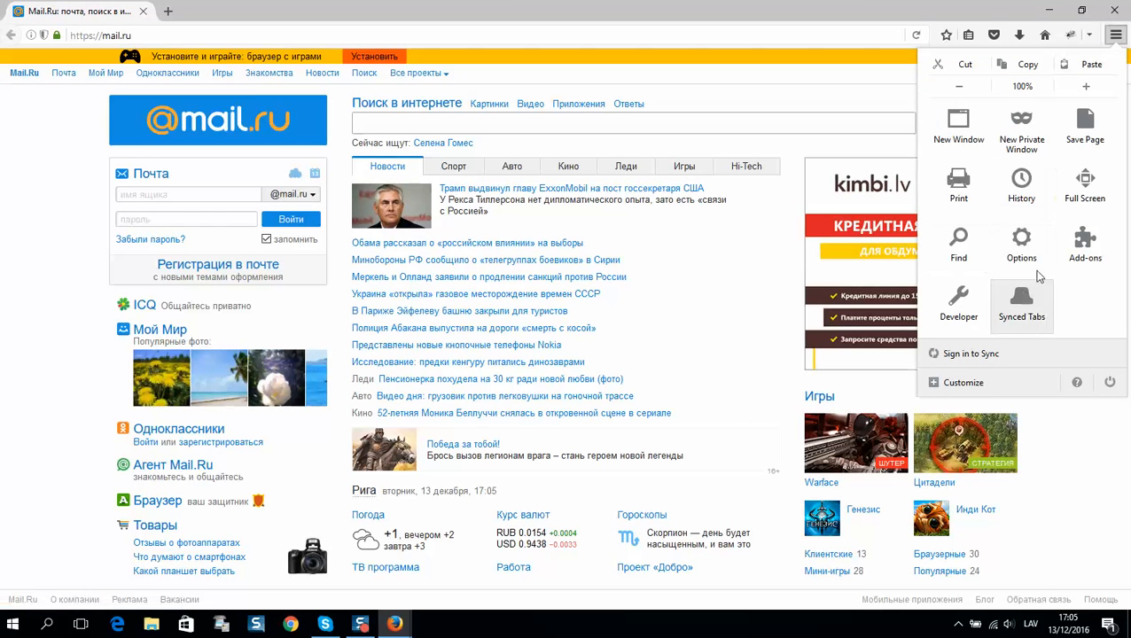
In Firefox Options, restore the Home Page from mail.ru to the default
click(1021, 244)
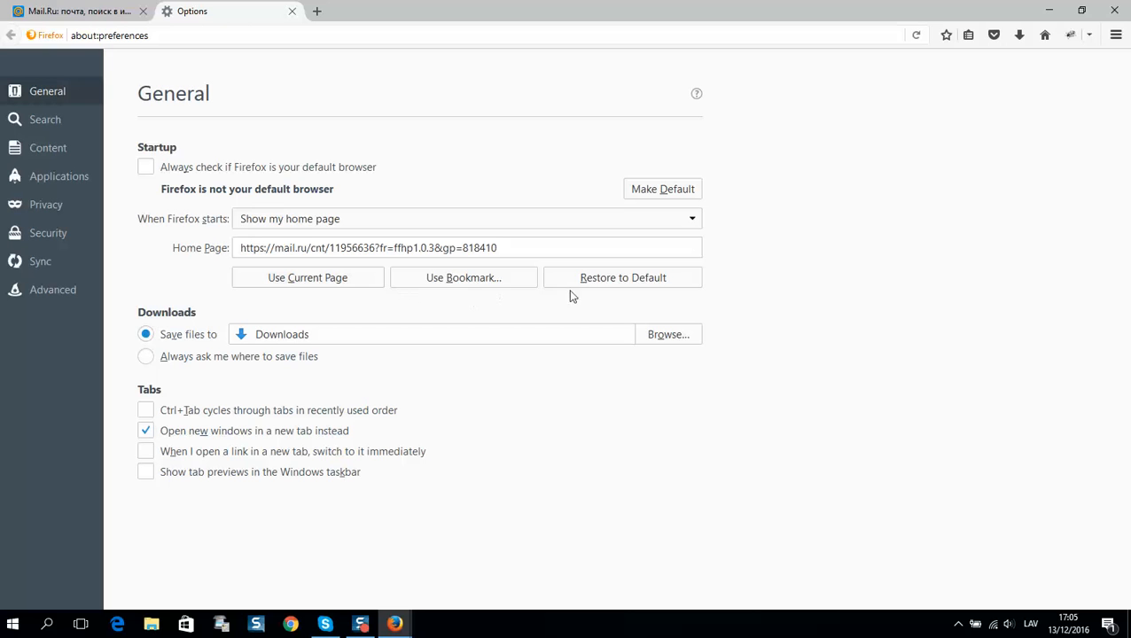
click(623, 277)
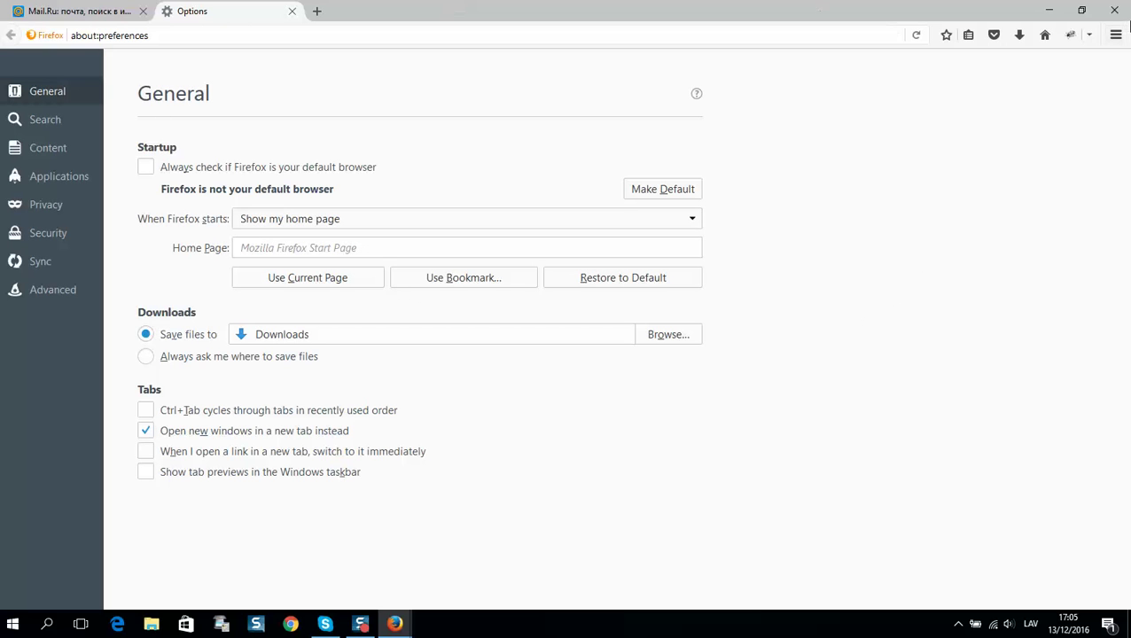
mouse_move(1117, 33)
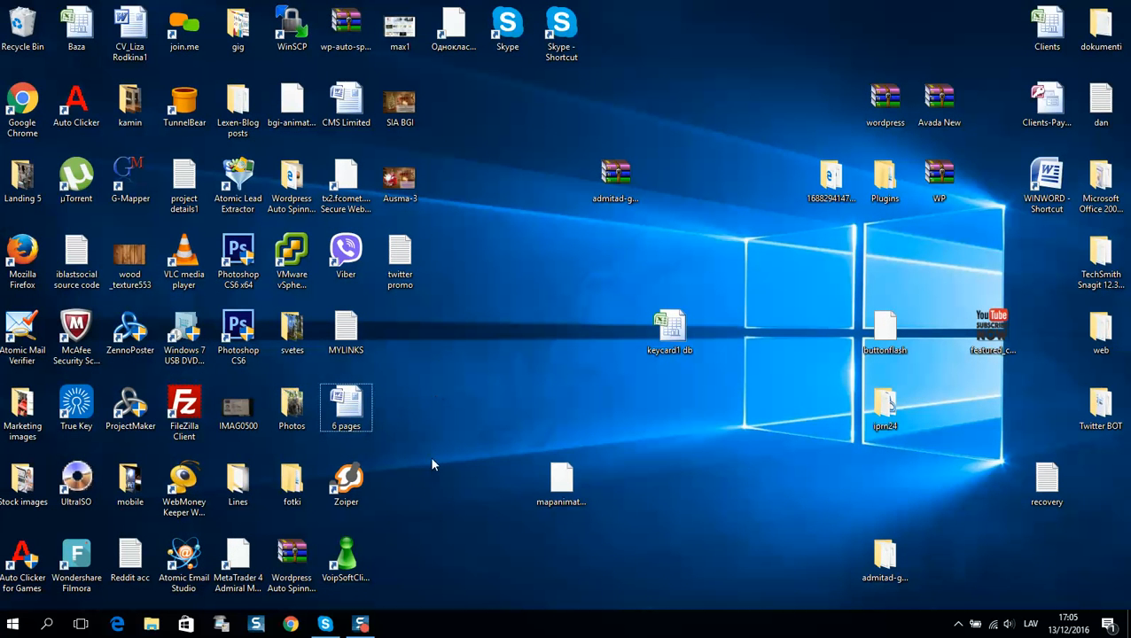
mouse_move(454, 509)
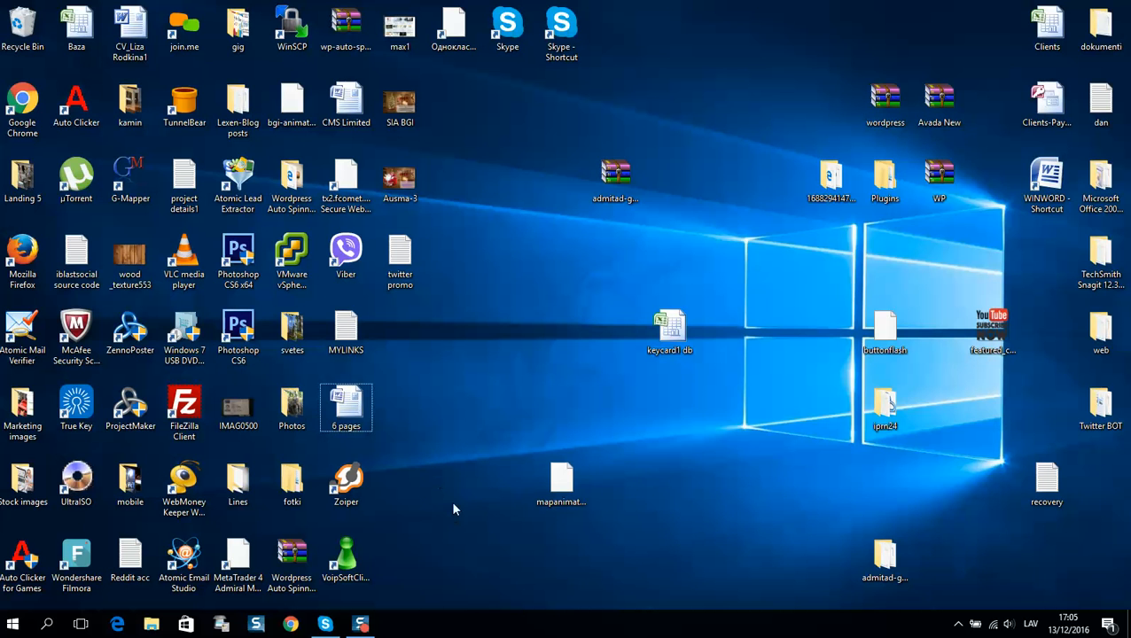
mouse_move(452, 459)
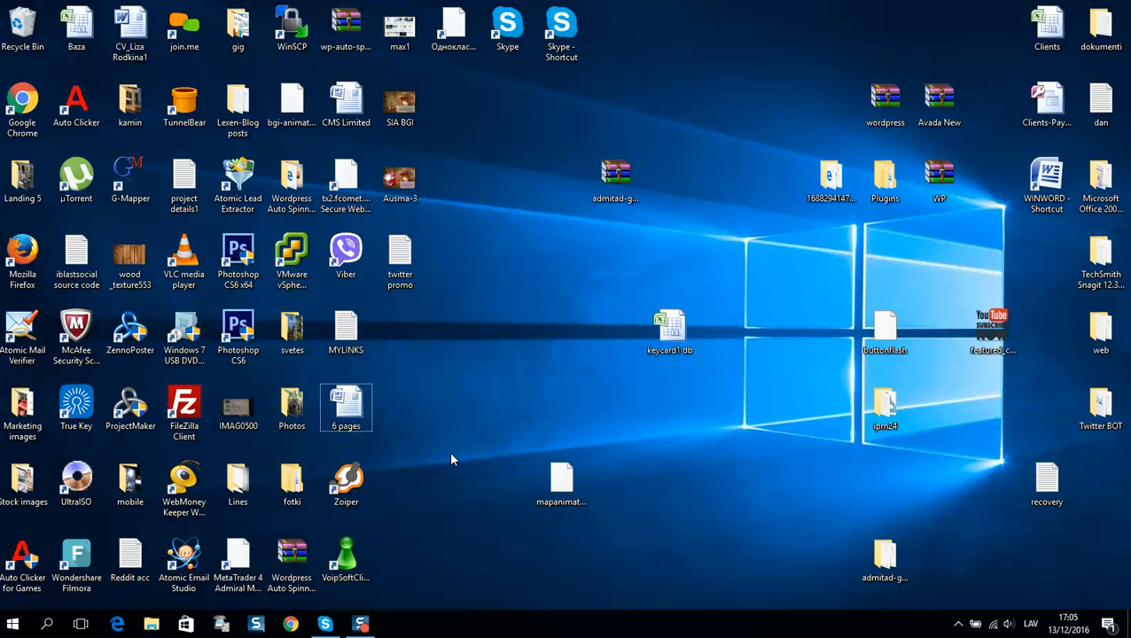
mouse_move(454, 449)
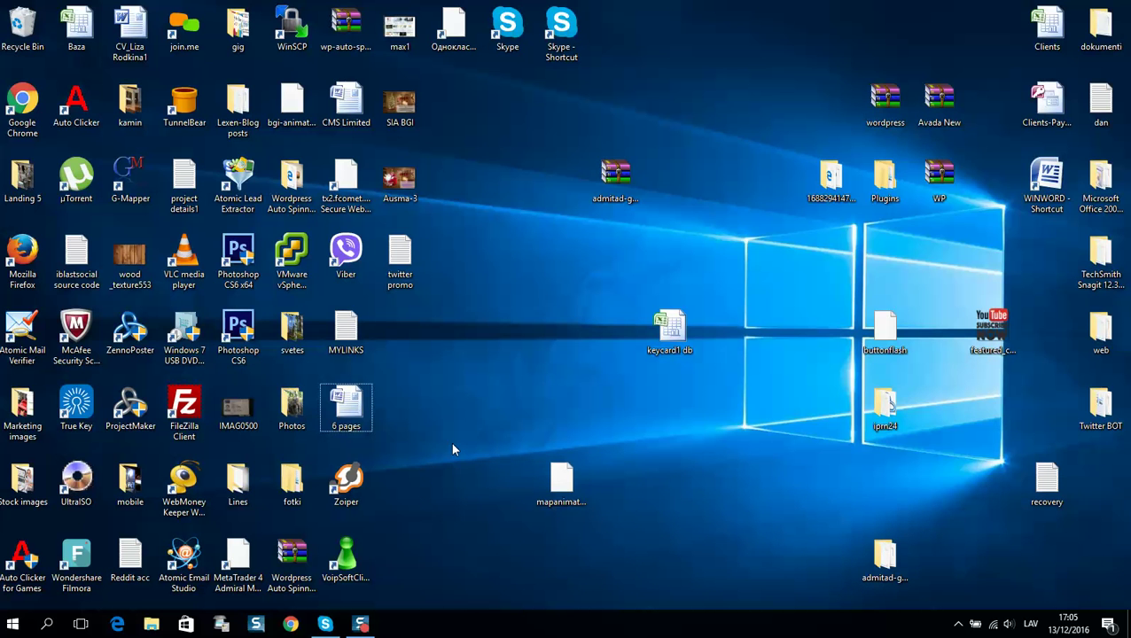
mouse_move(437, 489)
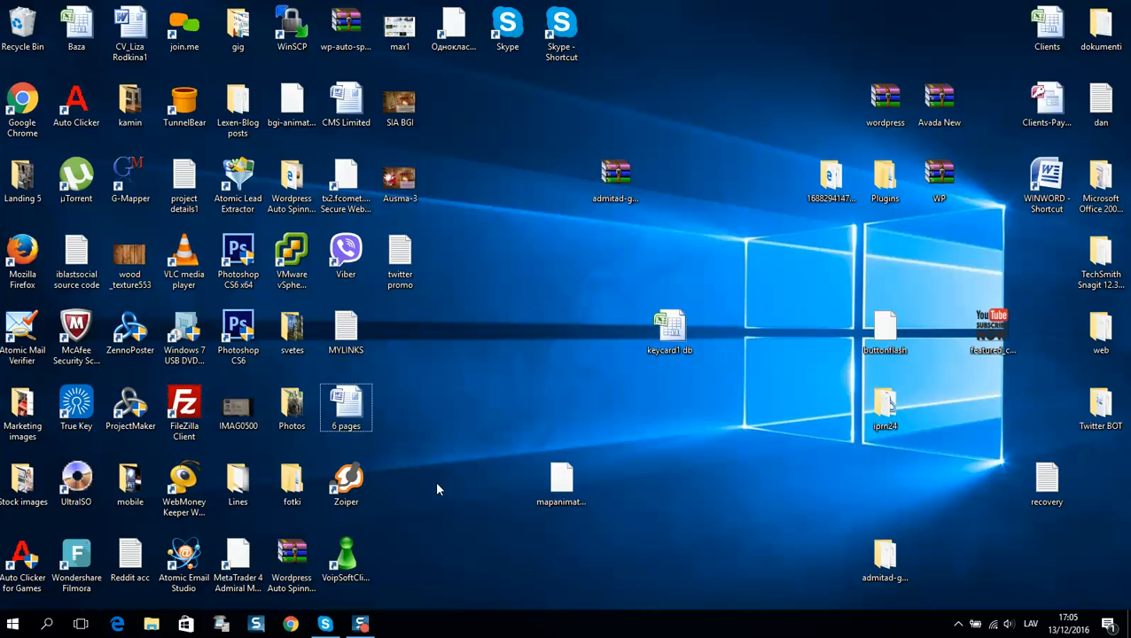
mouse_move(383, 549)
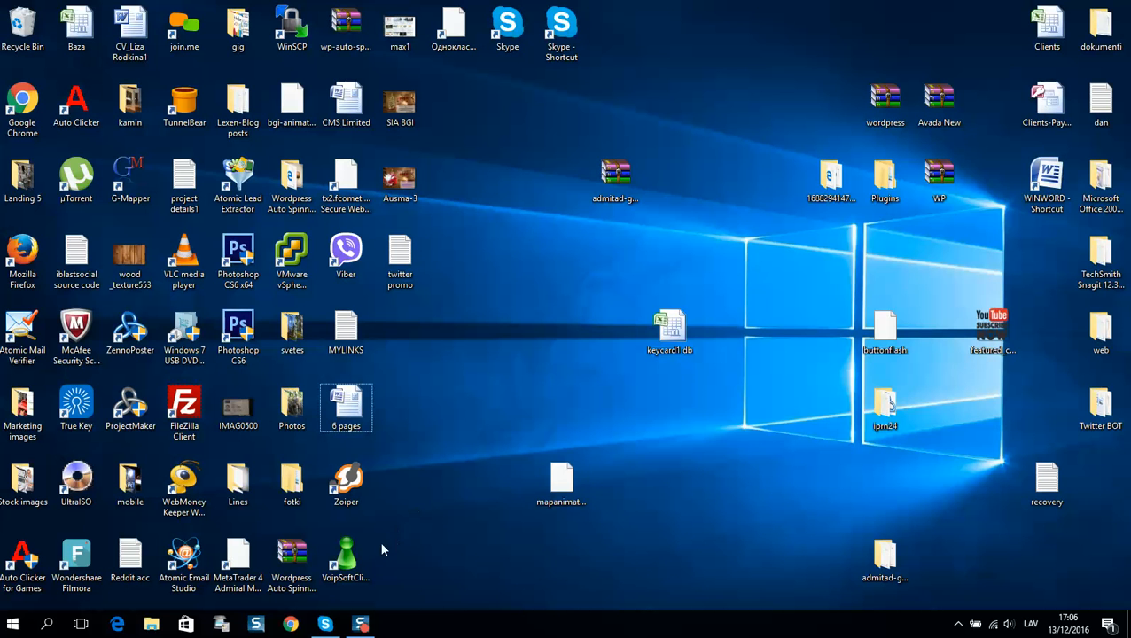